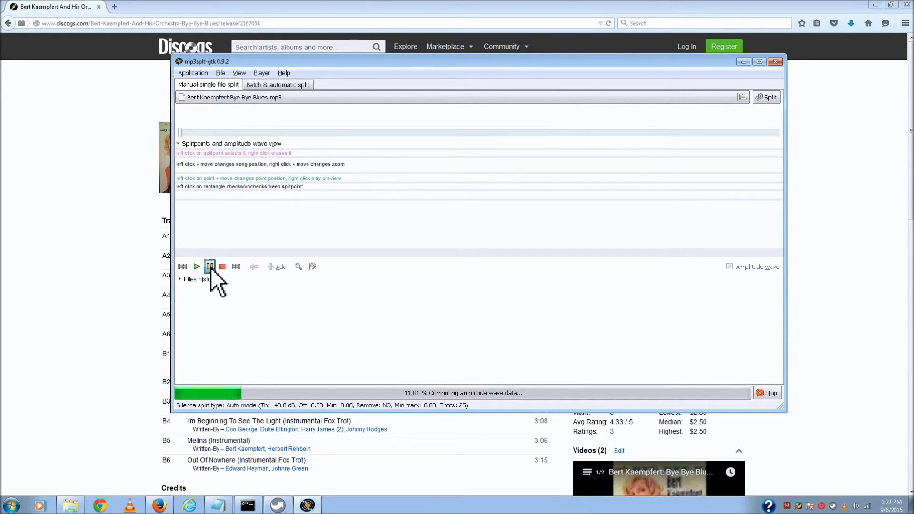
{"action": "mouse_move", "coordinate": [401, 414]}
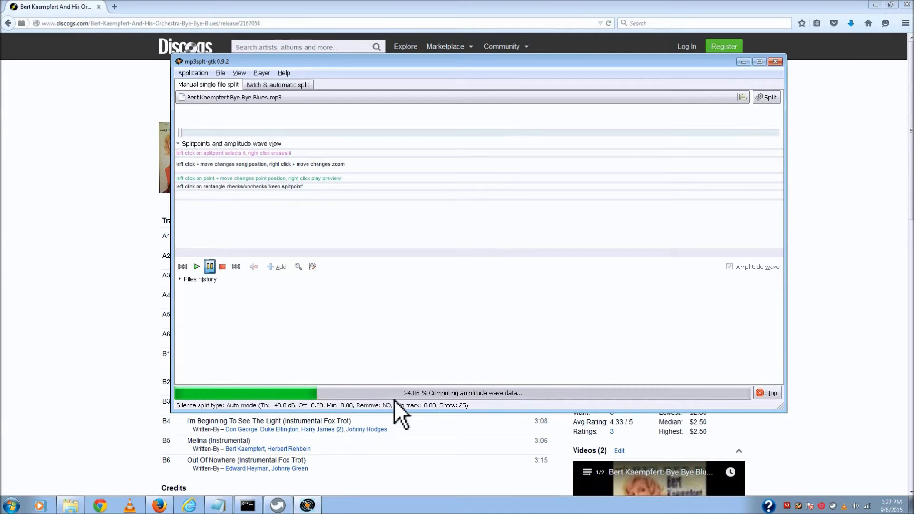